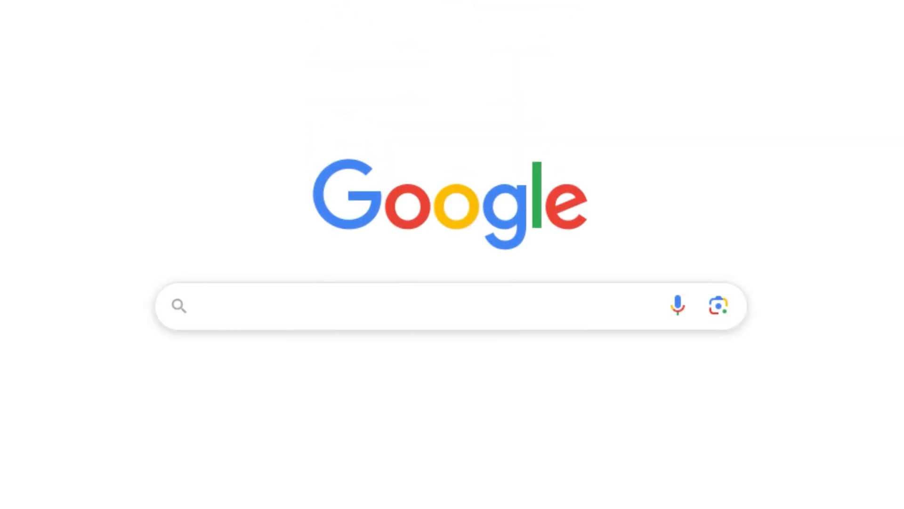
text(LSDron)
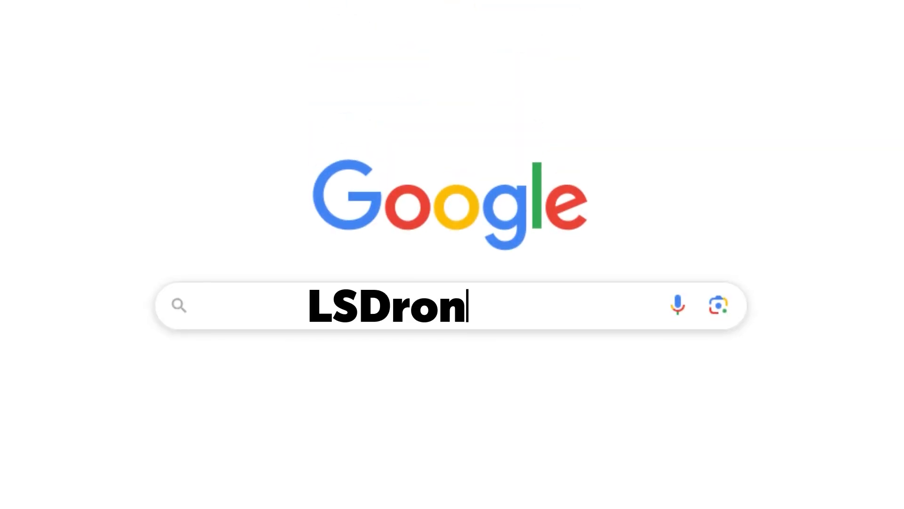